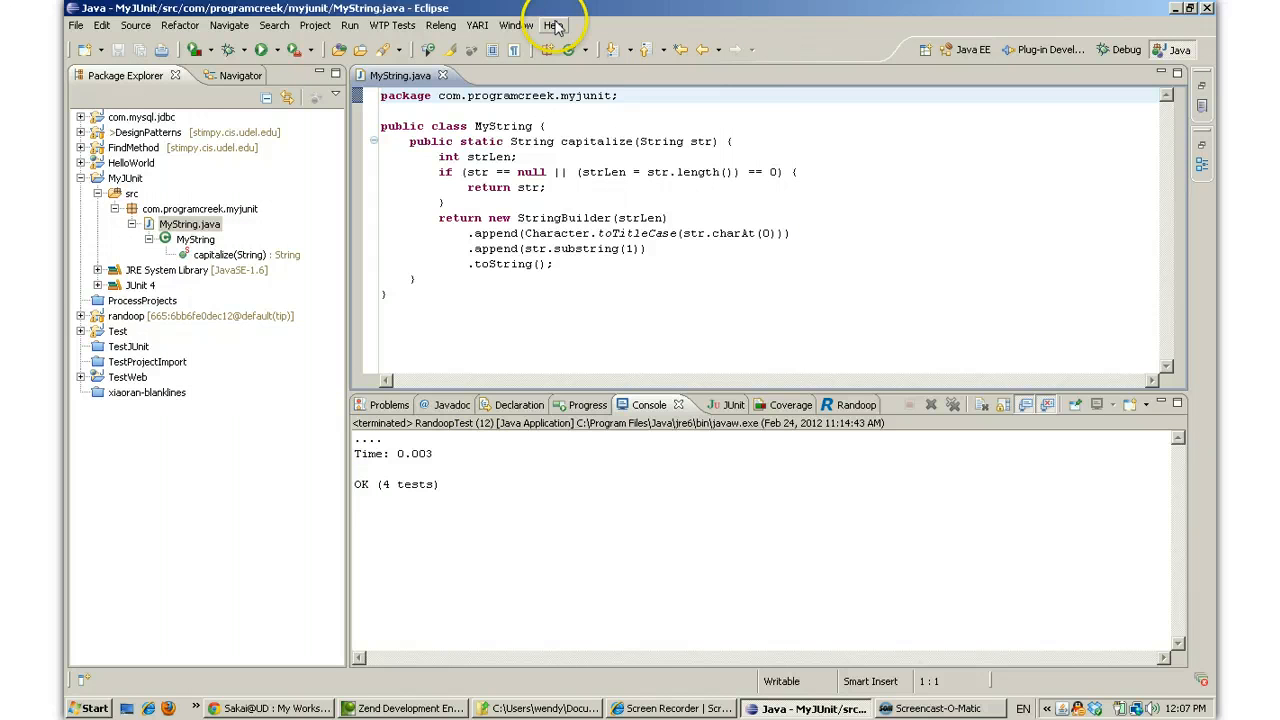
Select MyString's capitalize(String) in Package Explorer and show its Run As options with Randoop Input
left_click(554, 24)
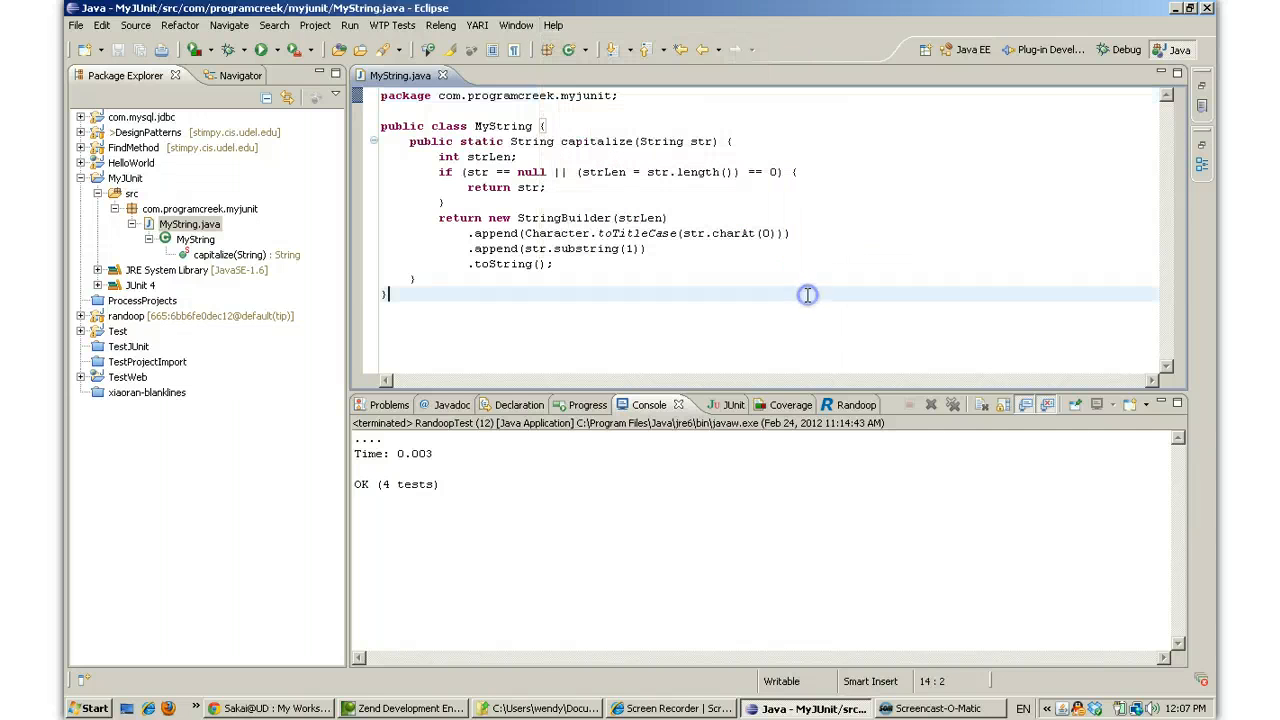
mouse_move(808, 296)
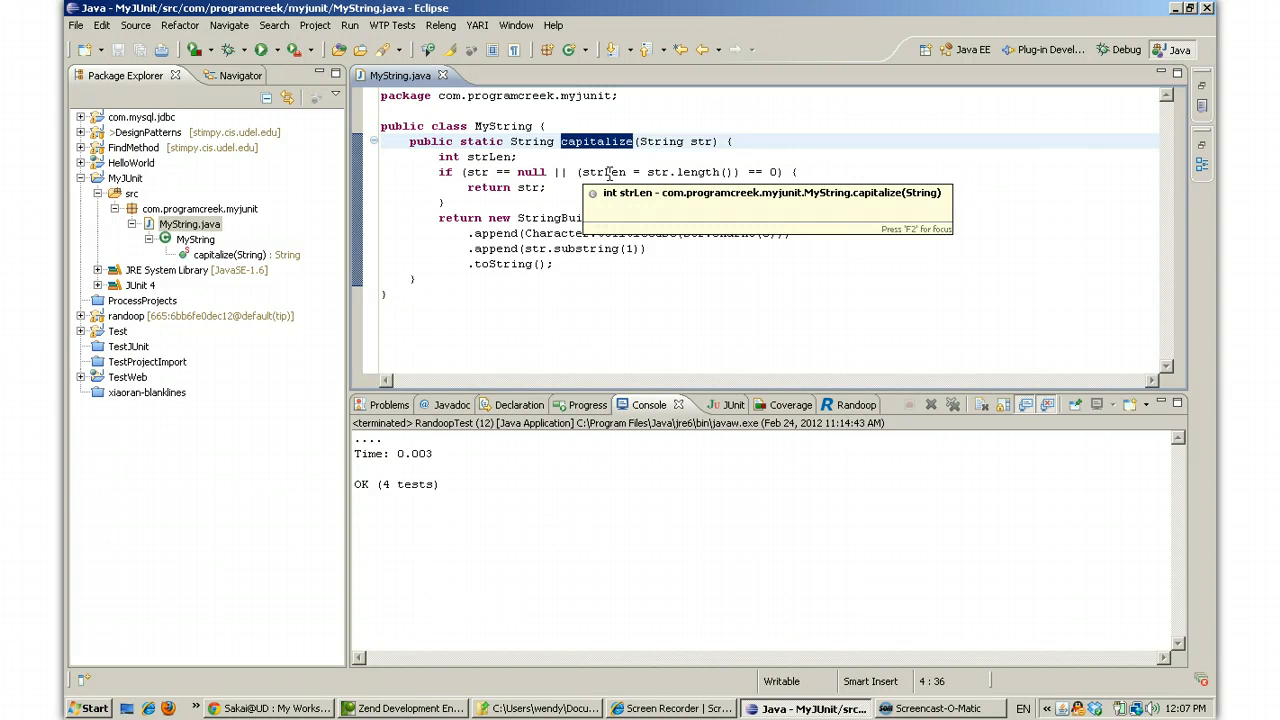
mouse_move(528, 304)
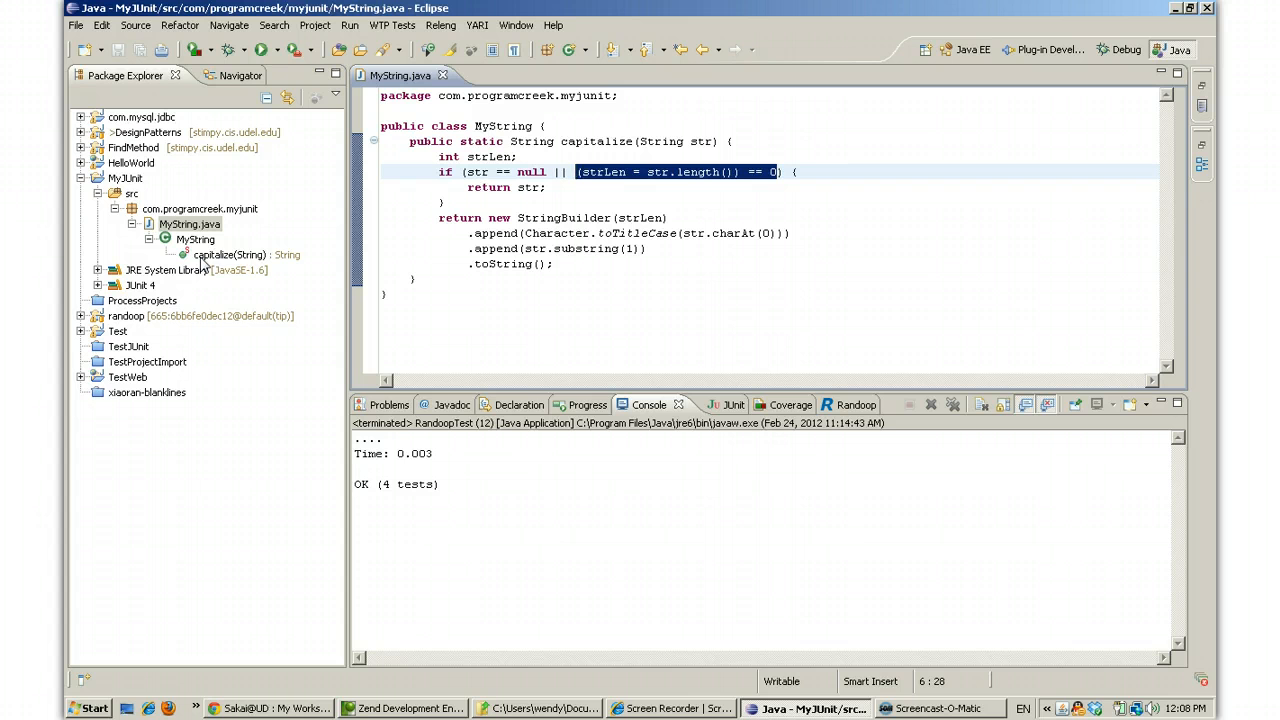
left_click(244, 254)
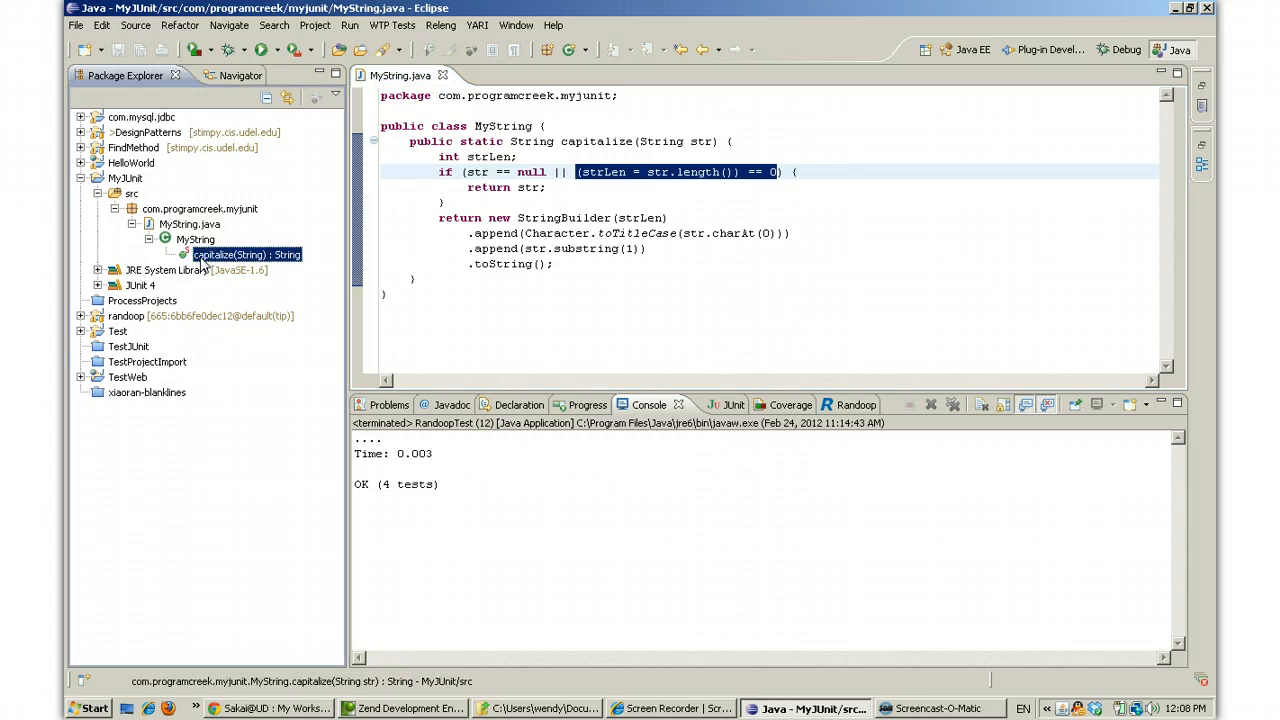
mouse_move(156, 84)
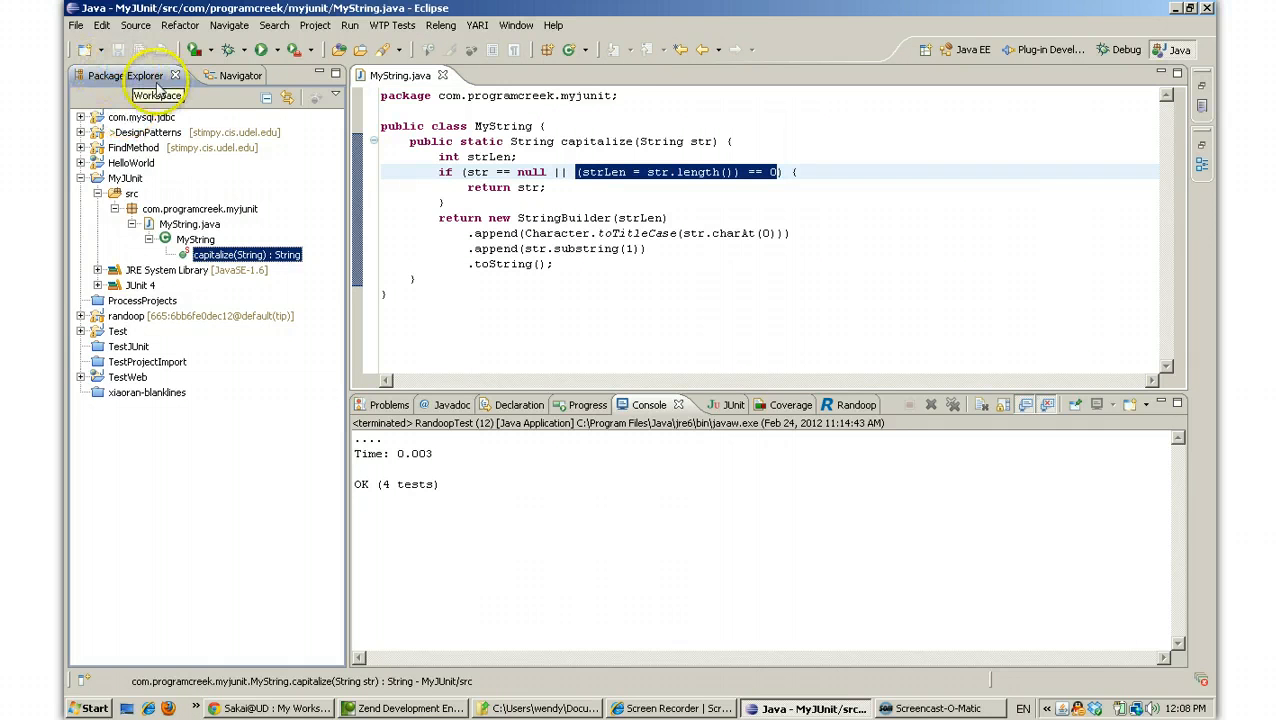
right_click(208, 254)
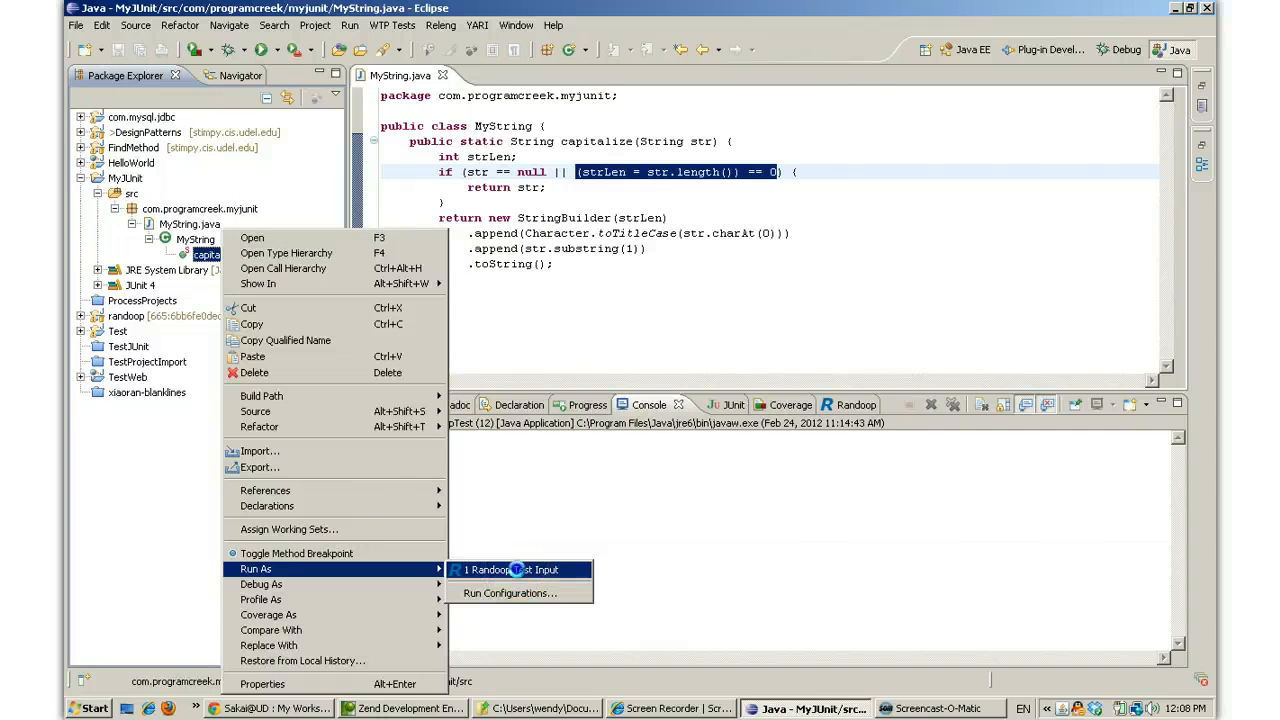
Run Randoop Input on capitalize with output folder test, package randoop, class RandoopTest, and finish the wizard
left_click(512, 568)
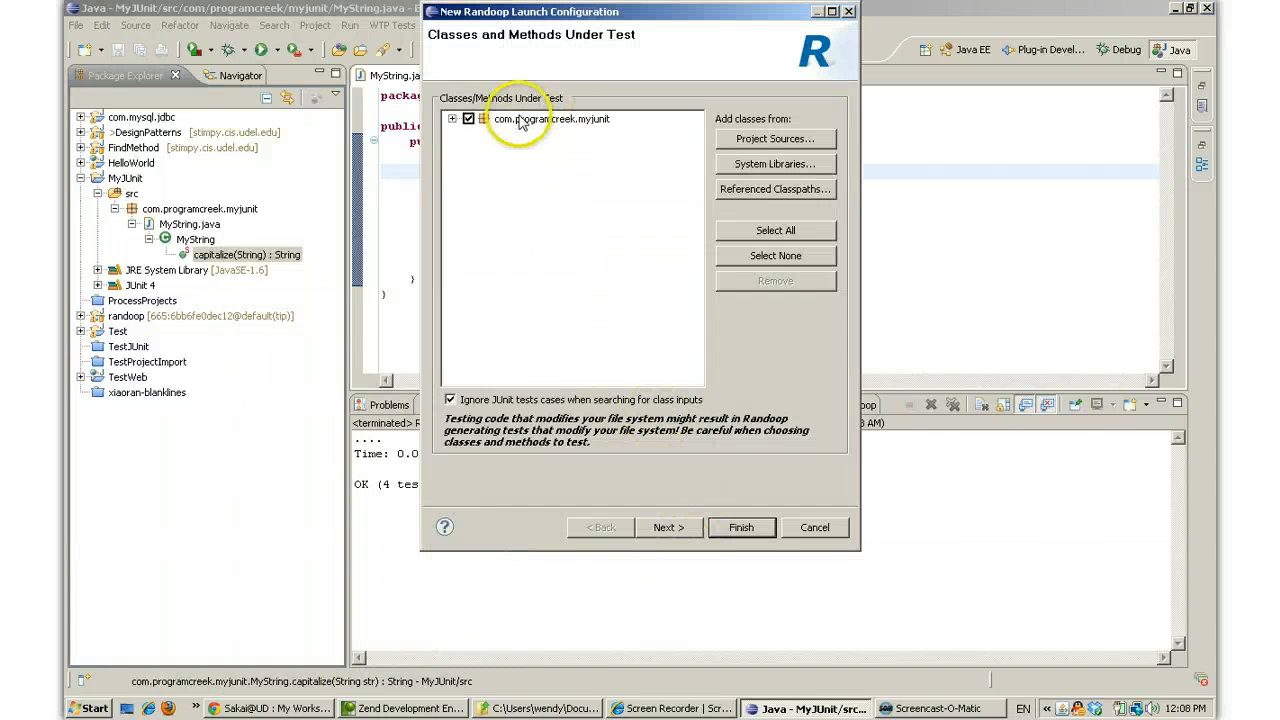
mouse_move(536, 128)
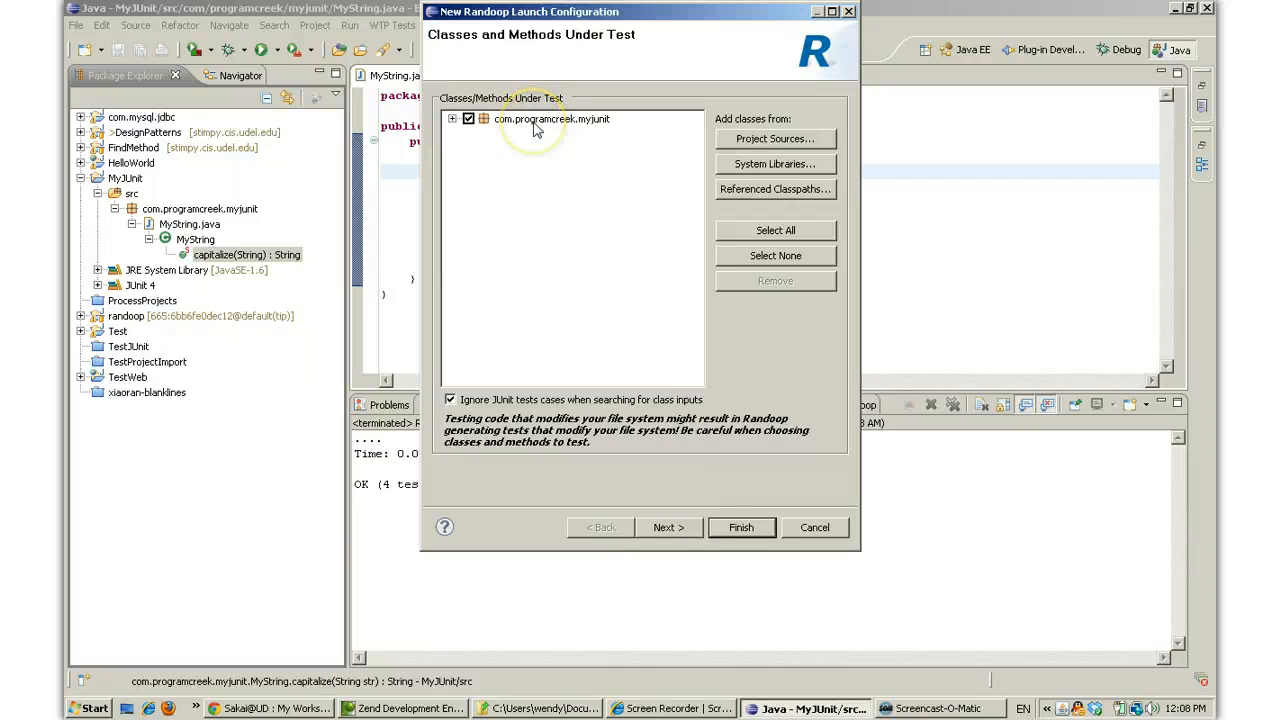
left_click(668, 528)
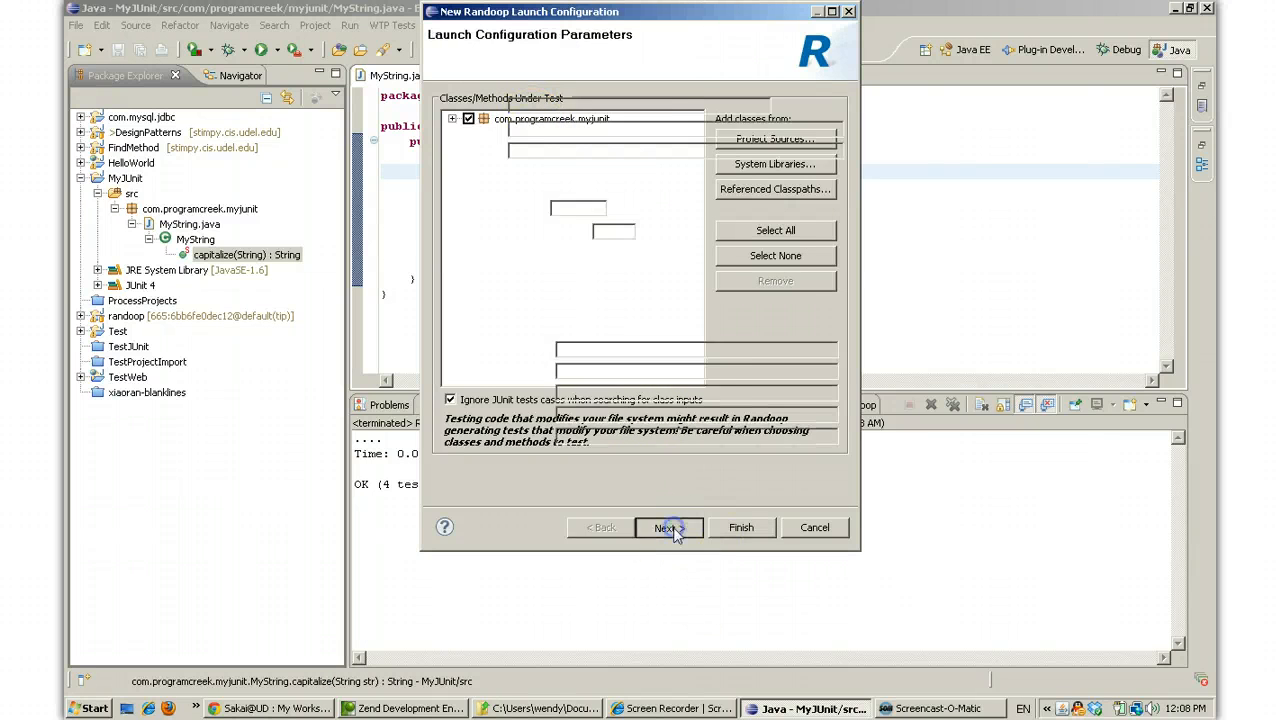
left_click(668, 528)
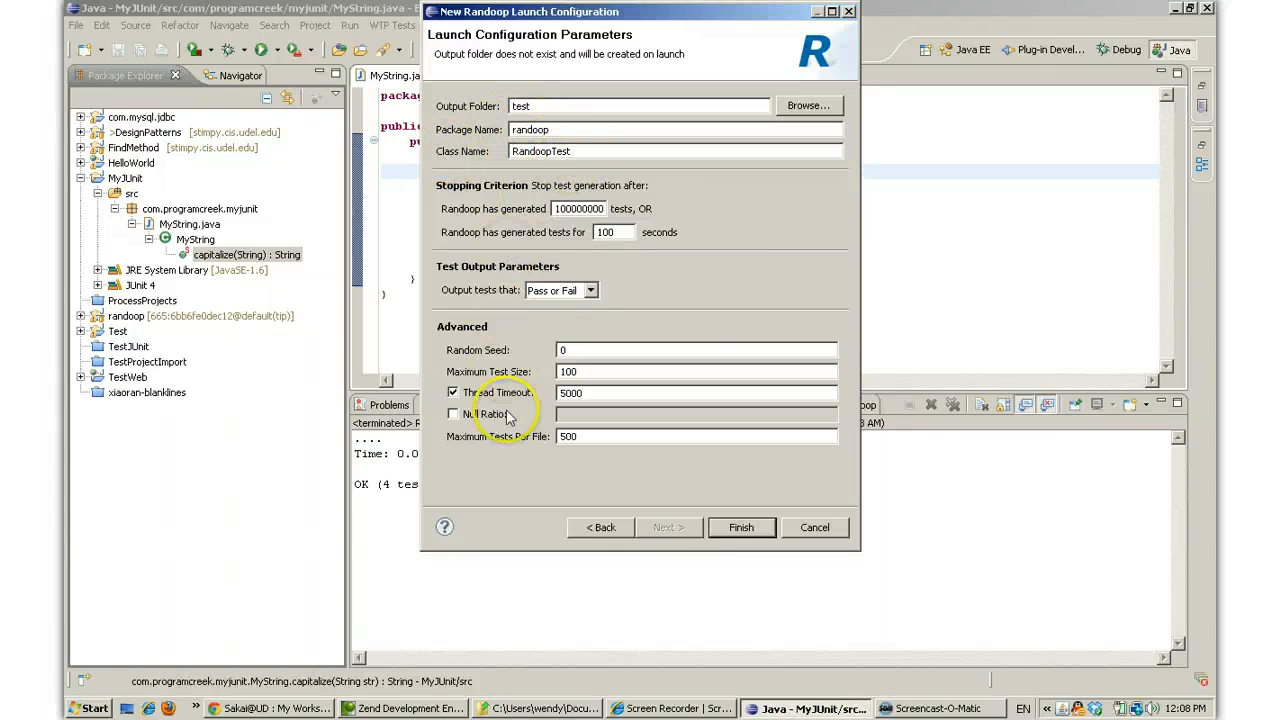
left_click(740, 528)
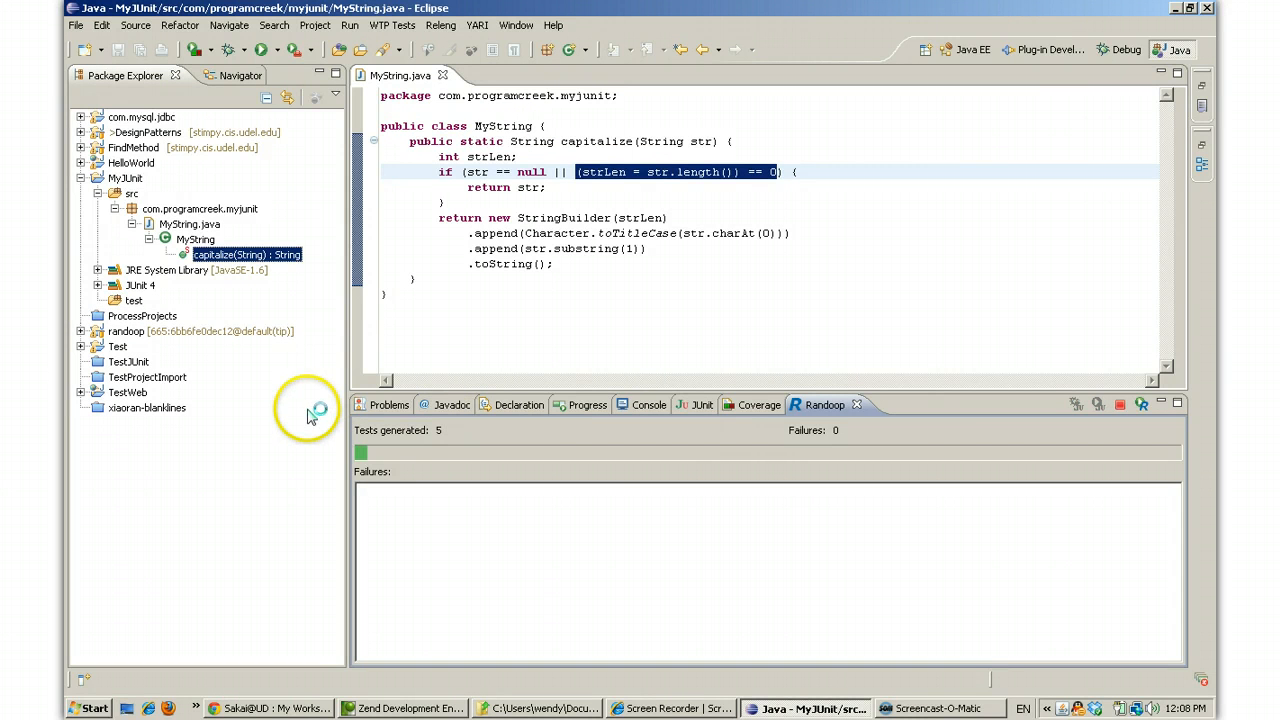
mouse_move(430, 464)
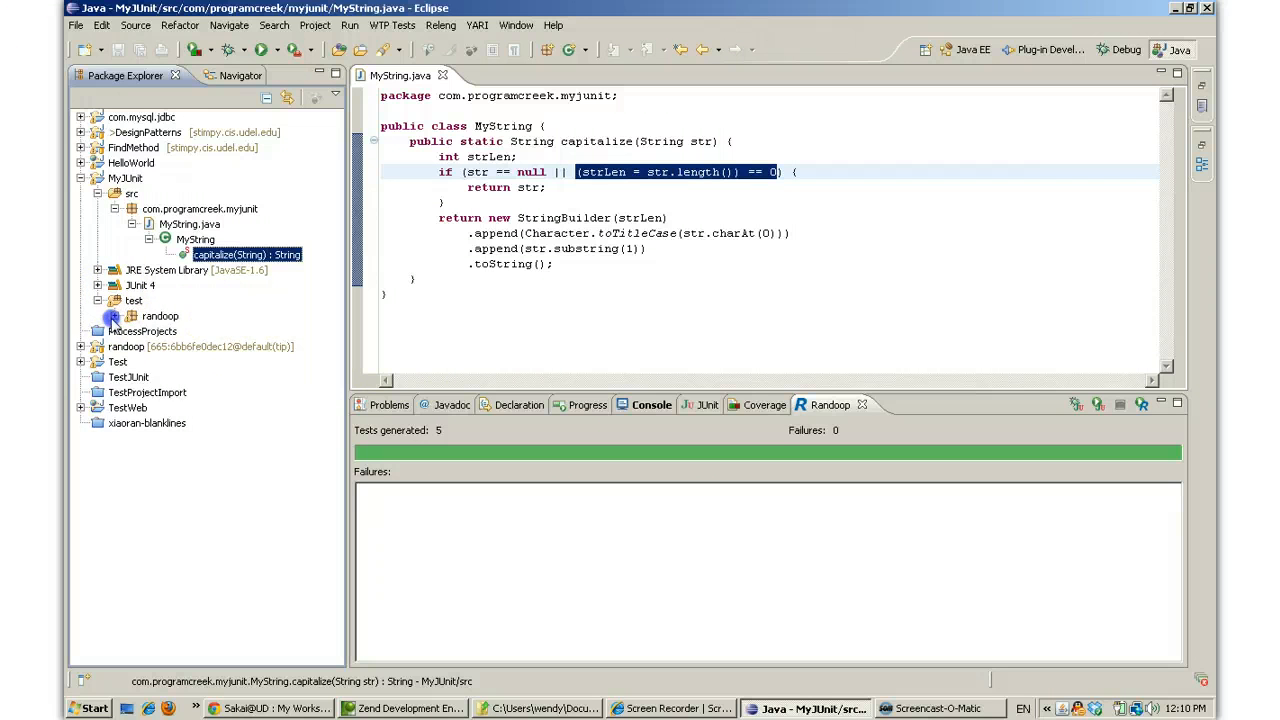
Expand package randoop, run RandoopTest.java reporting OK (4 tests), then select RandoopTest0.java
left_click(114, 316)
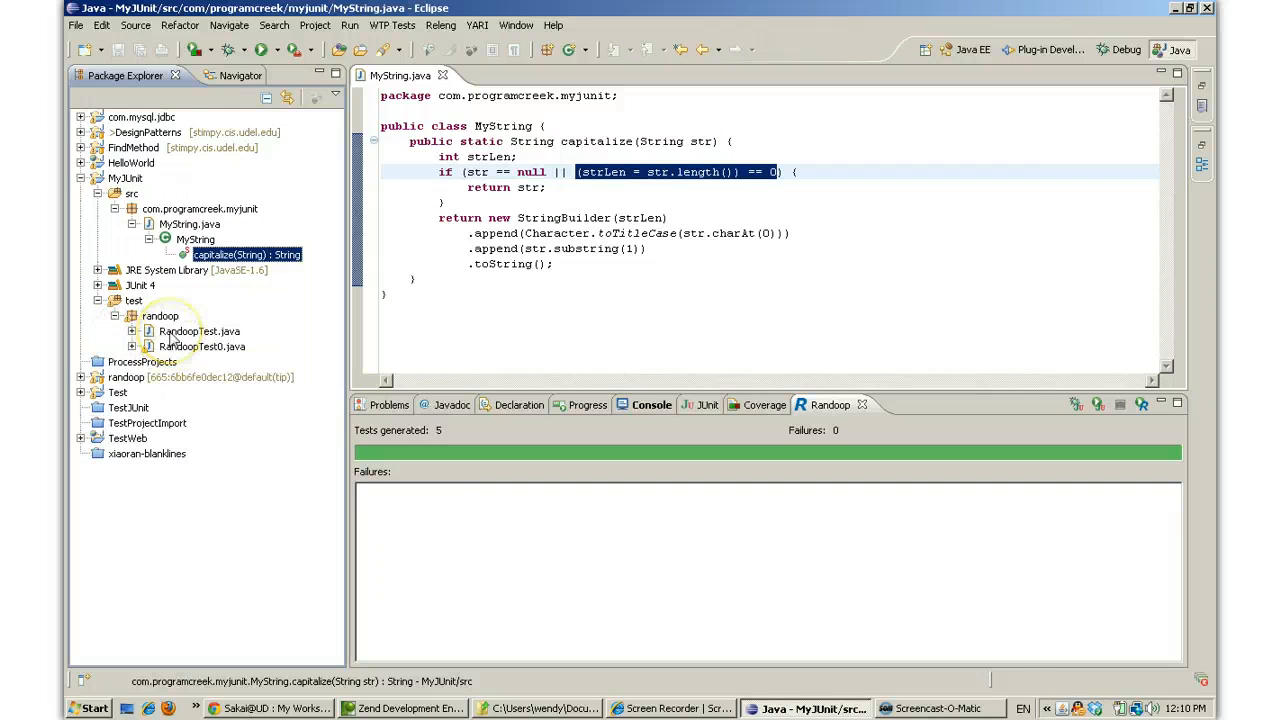
double_click(198, 332)
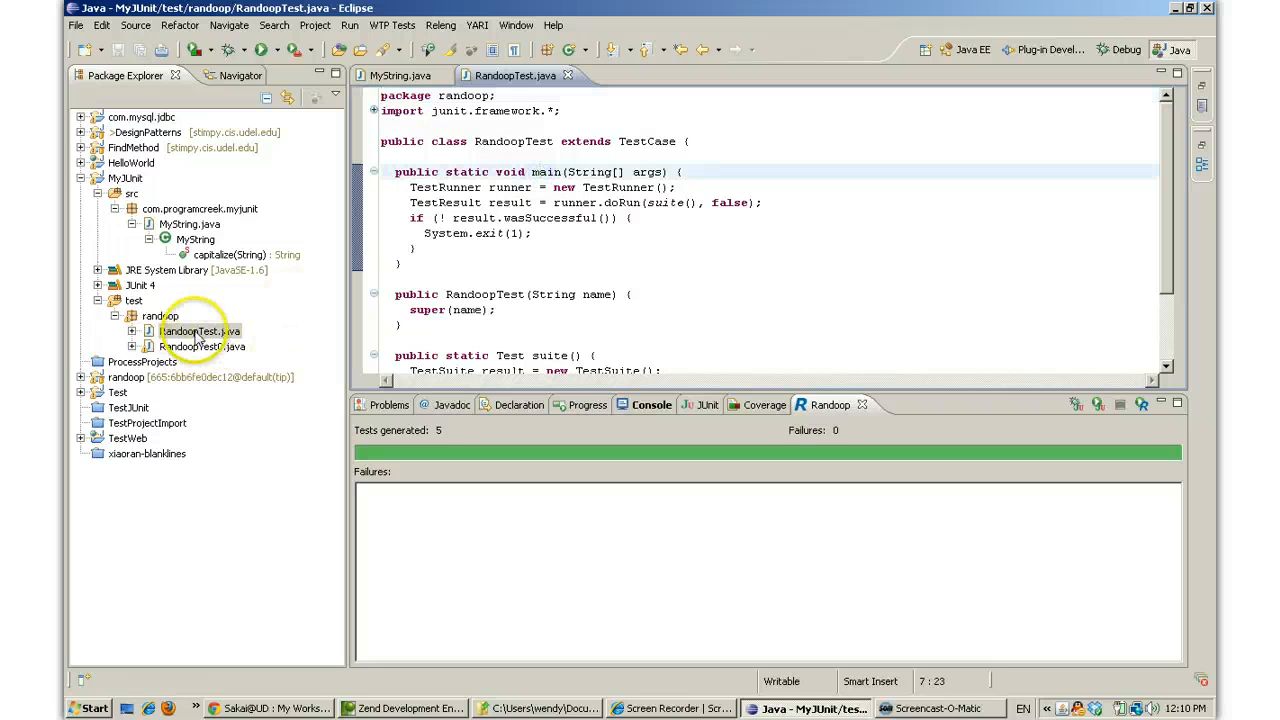
right_click(190, 332)
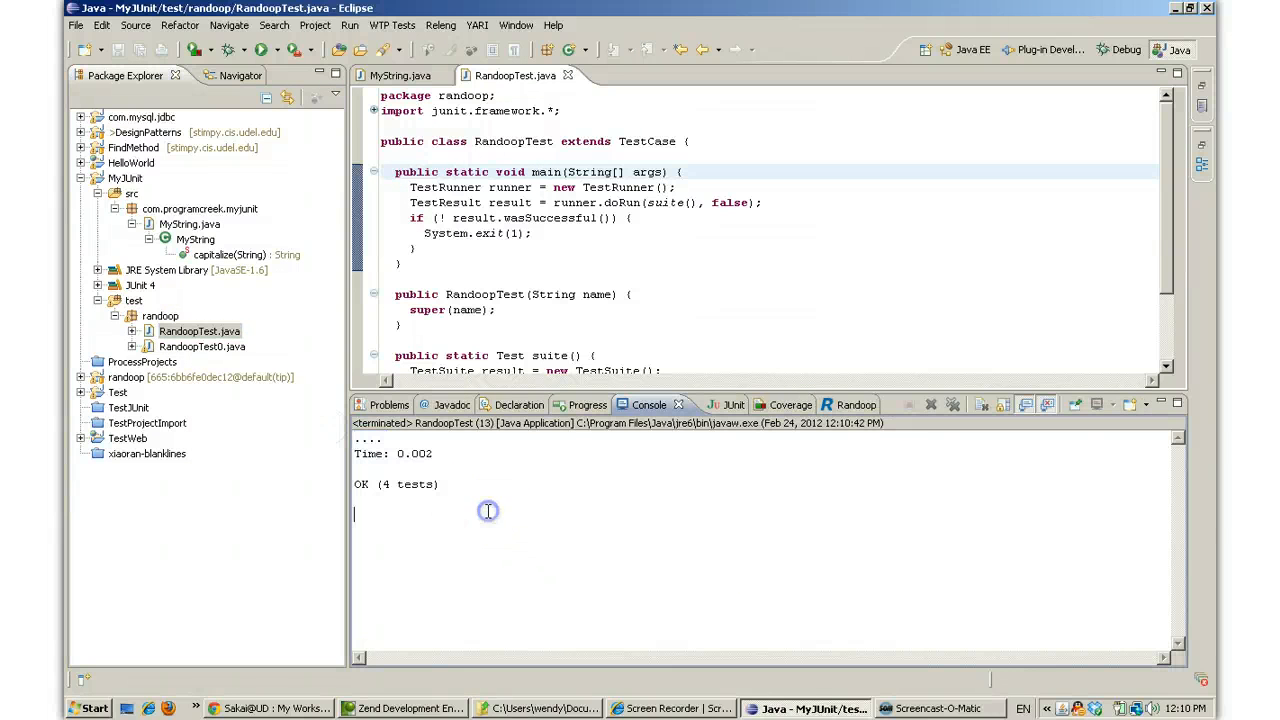
left_click(202, 346)
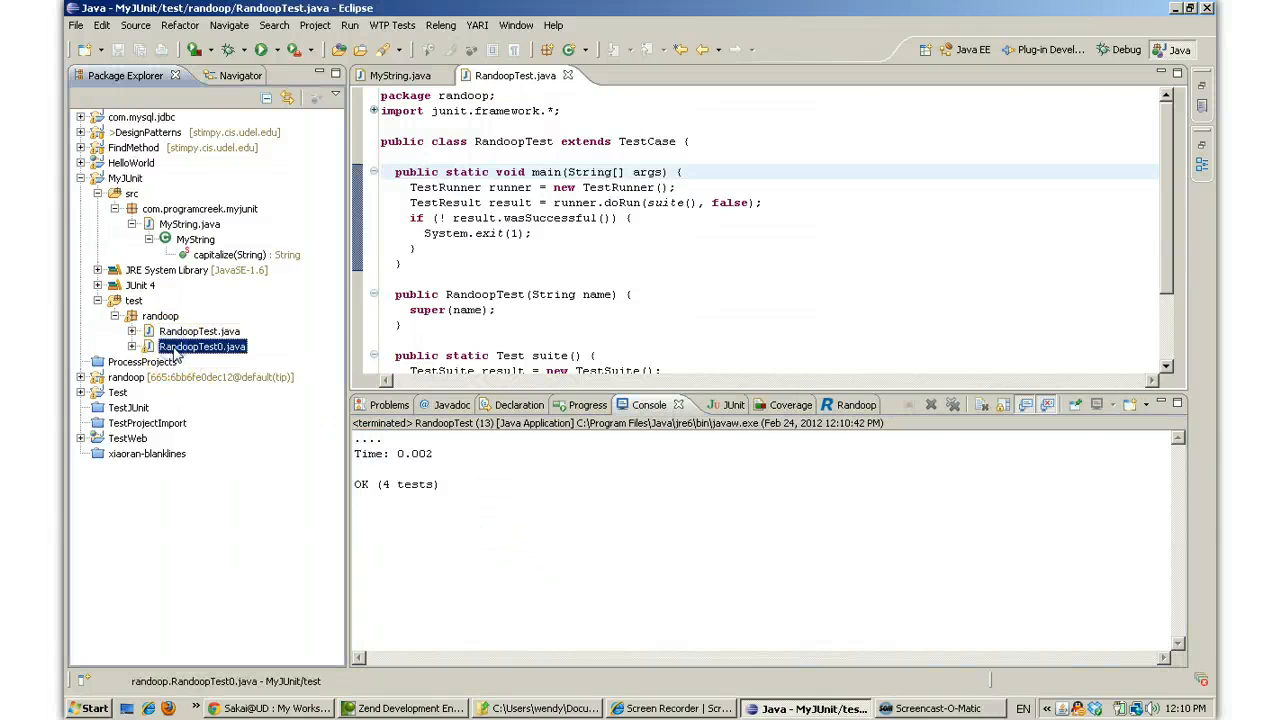
Review RandoopTest0's generated capitalize test methods, then return to the MyString.java editor
double_click(202, 346)
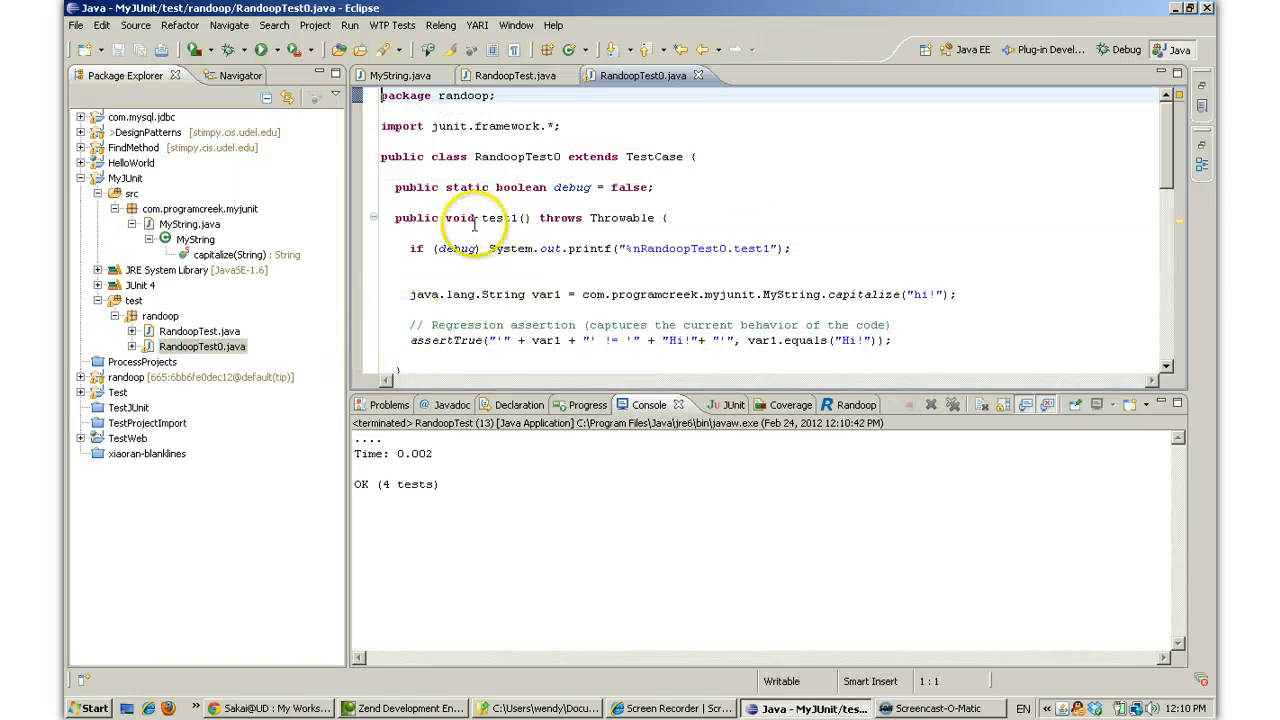
scroll("down", 3)
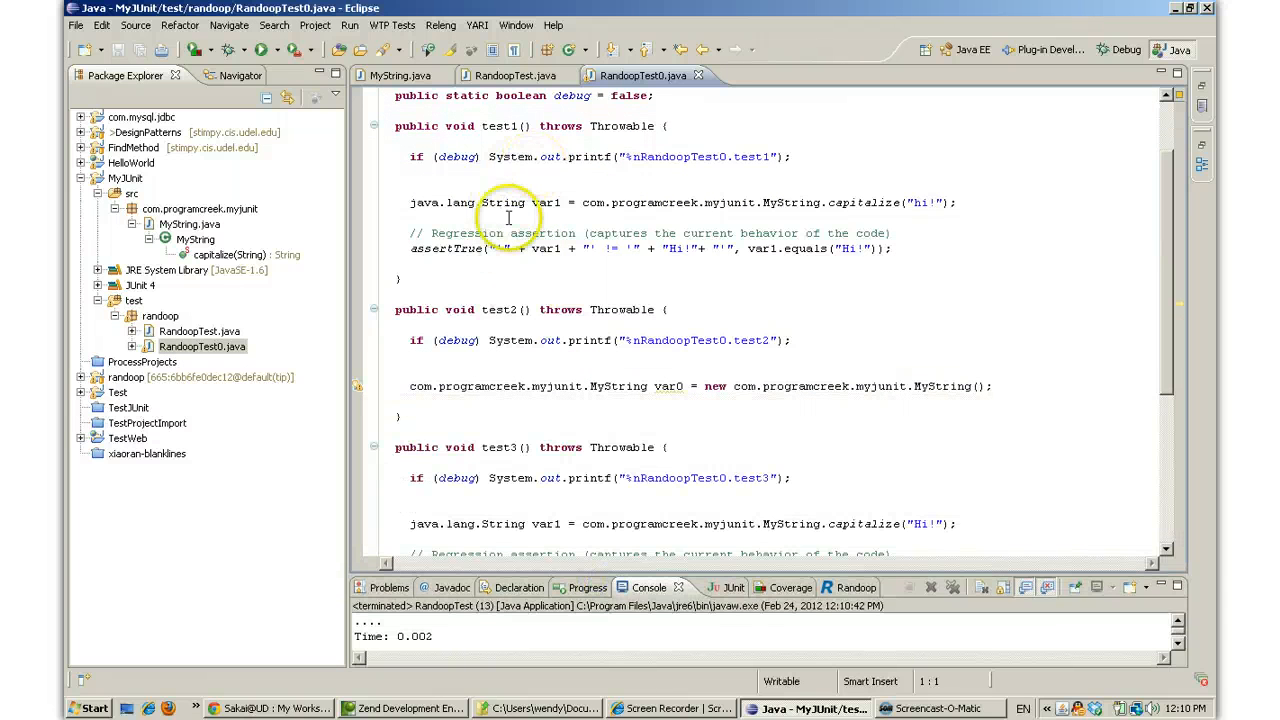
scroll("down", 3)
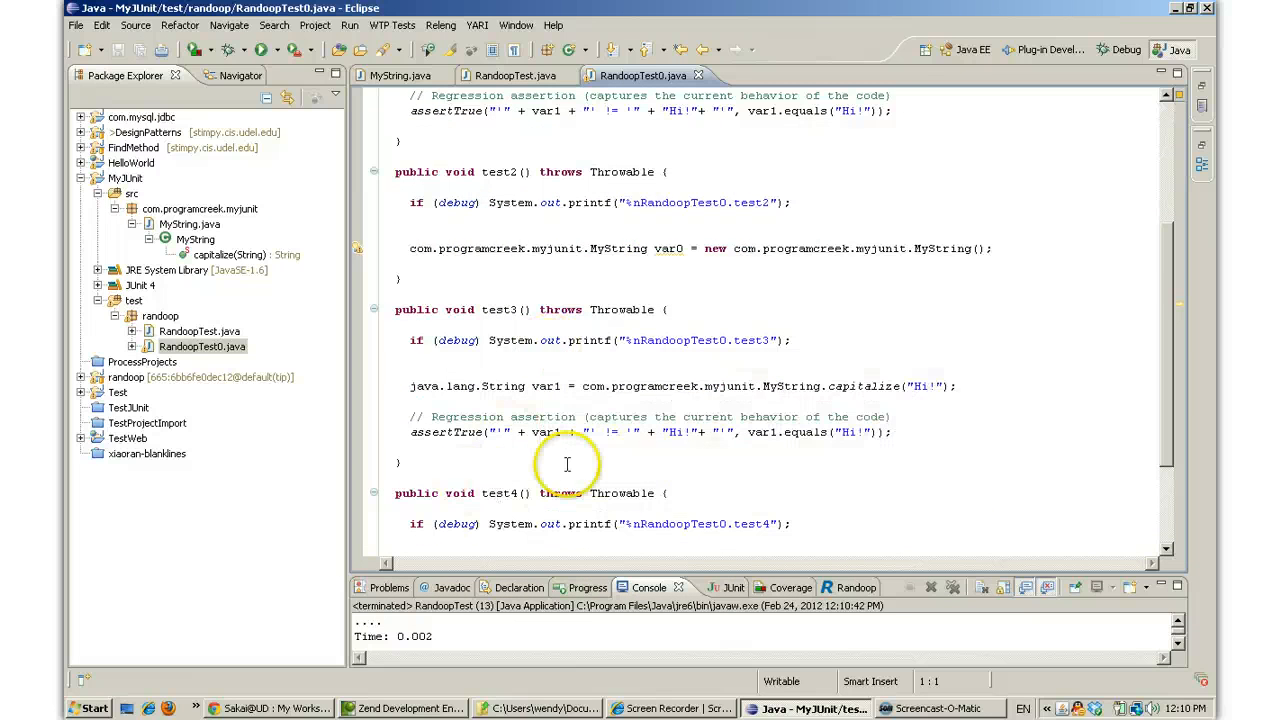
scroll("down", 3)
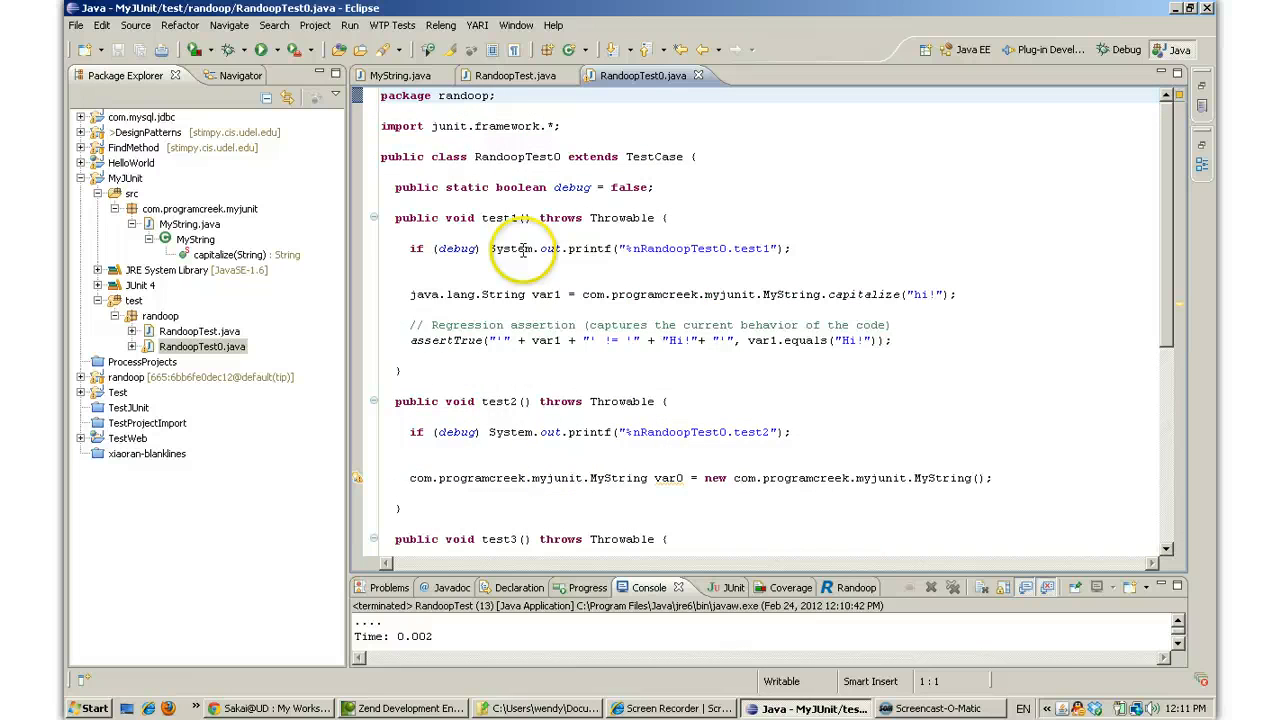
left_click(396, 76)
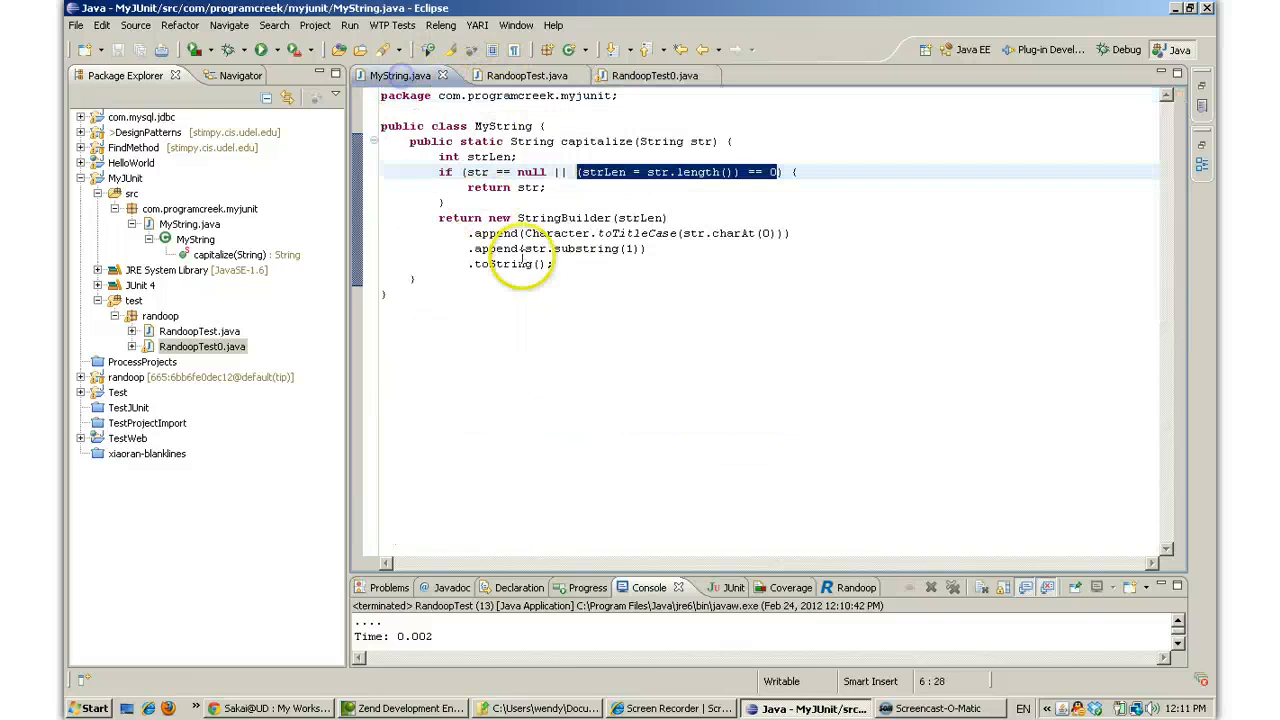